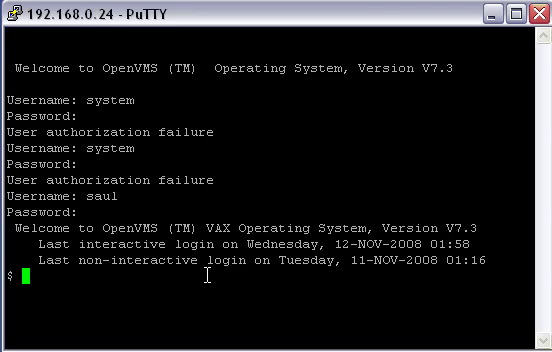
Step: Run SHOW USERS ('sh us') to list logged-in users, showing SAUL's interactive process
type("sh")
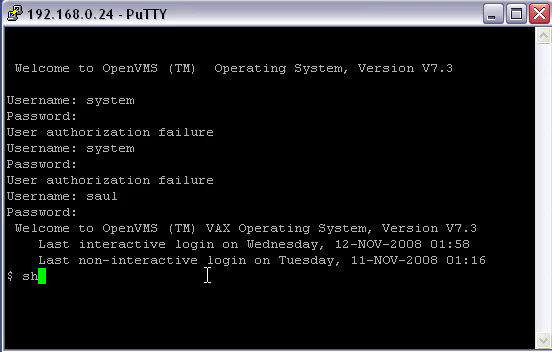
type("us")
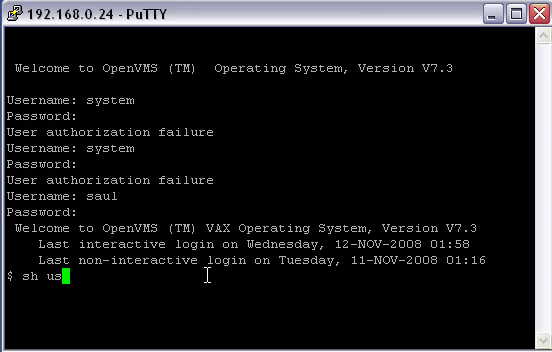
key("Return")
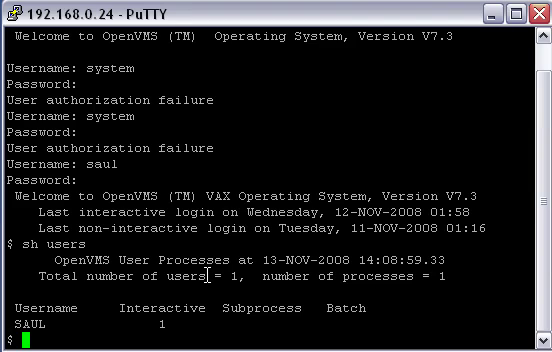
Step: Run SHOW PROCESS ('sh process') to display SAUL's terminal TNA5, priority 4 and DUA1:[PSW]
type("sh")
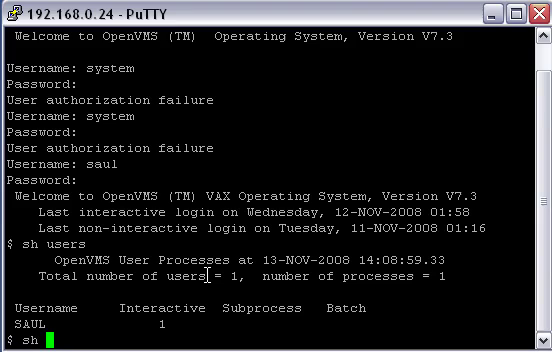
type("sh process")
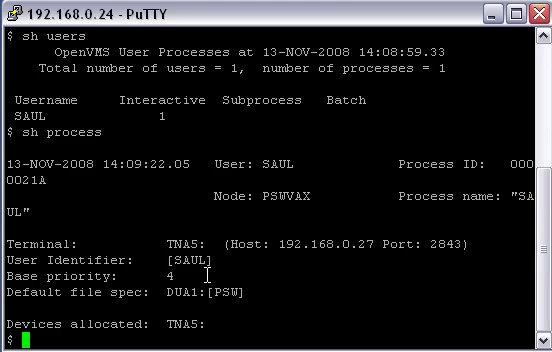
type("sh")
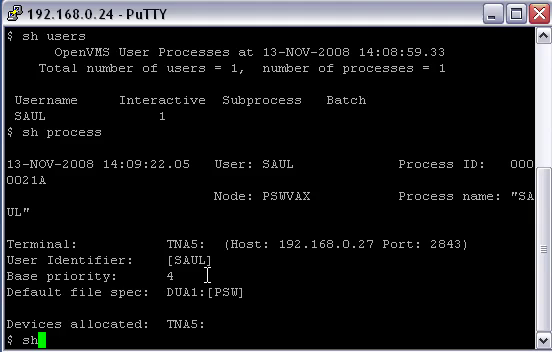
Step: Run SHOW SYSTEM ('sh sys') and scroll through node PSWVAX's process listing
type("s")
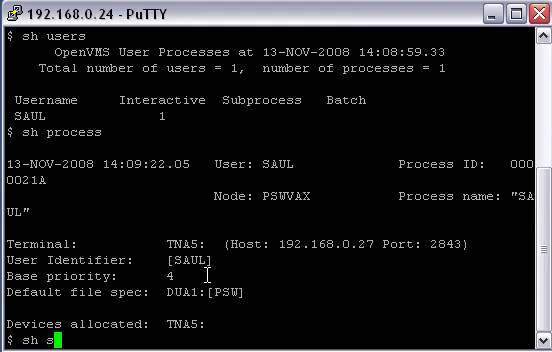
key("Return")
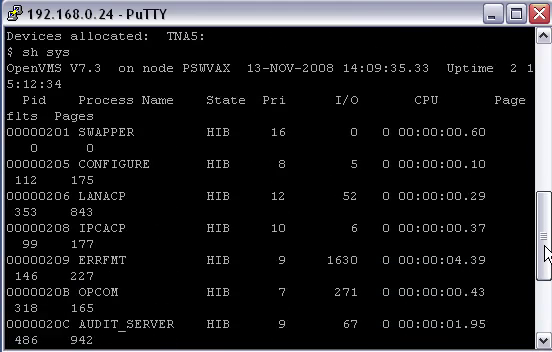
scroll("down", 3)
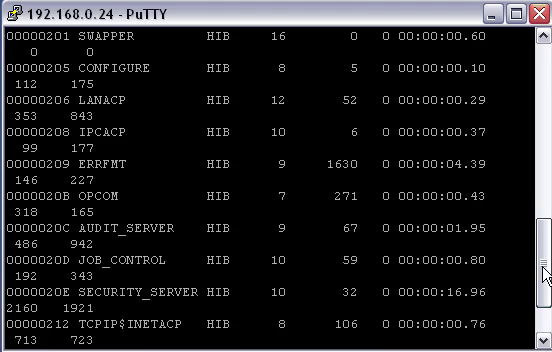
scroll("down", 3)
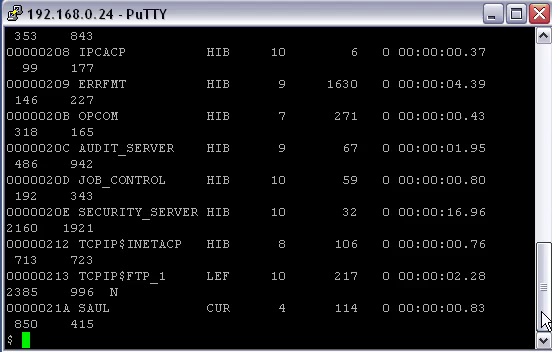